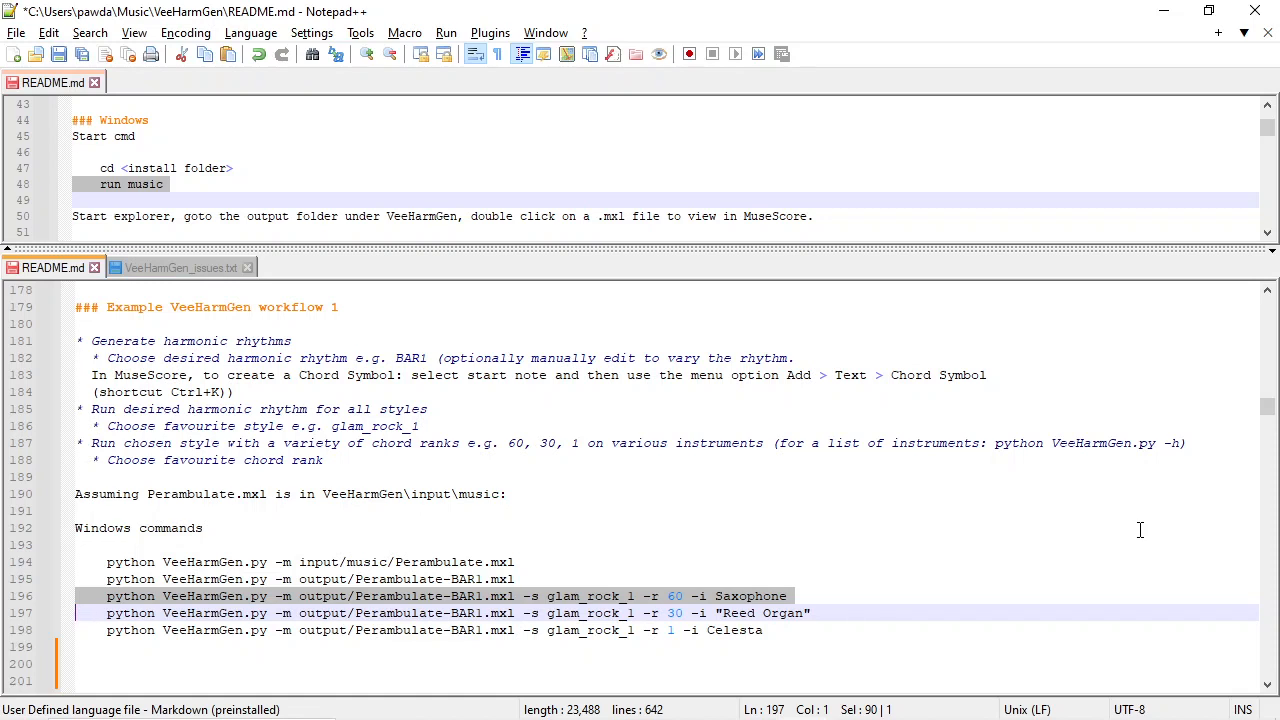
# Switch from the VeeHarmGen README in Notepad++ to the Command Prompt window.
pyautogui.press('alt+tab')
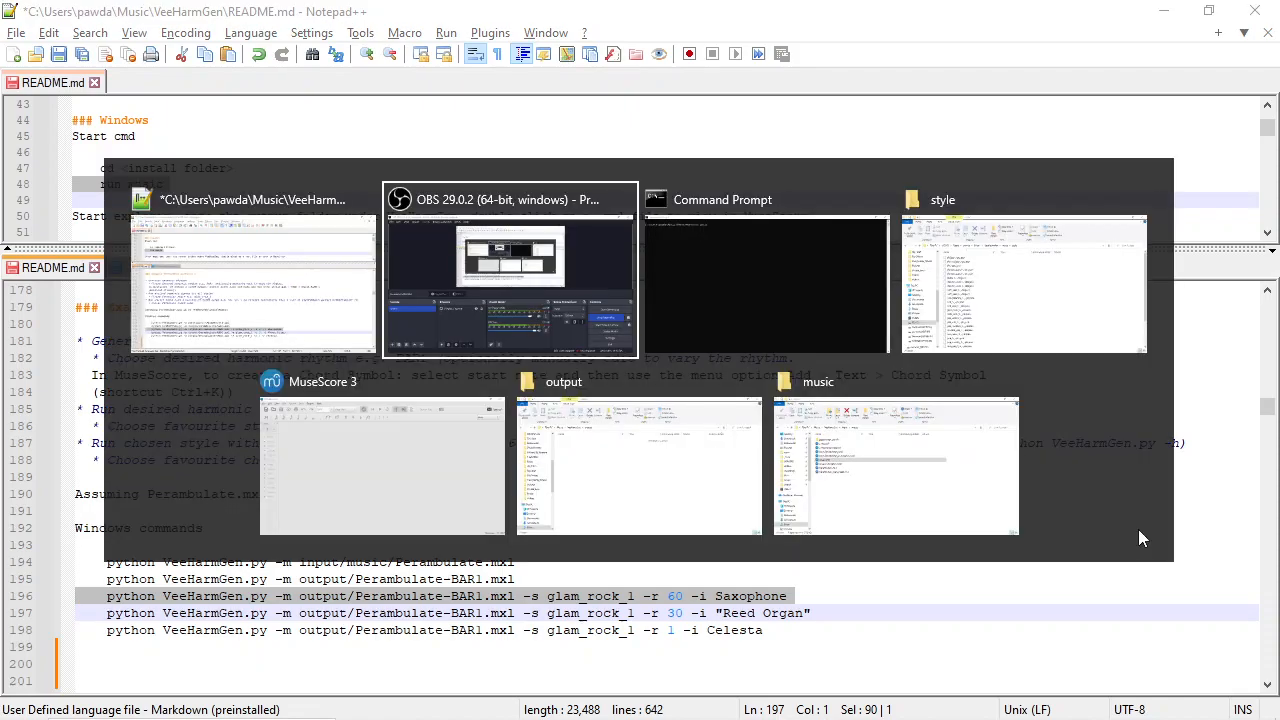
# Run 'run music' in Command Prompt from the VeeHarmGen folder.
pyautogui.click(722, 199)
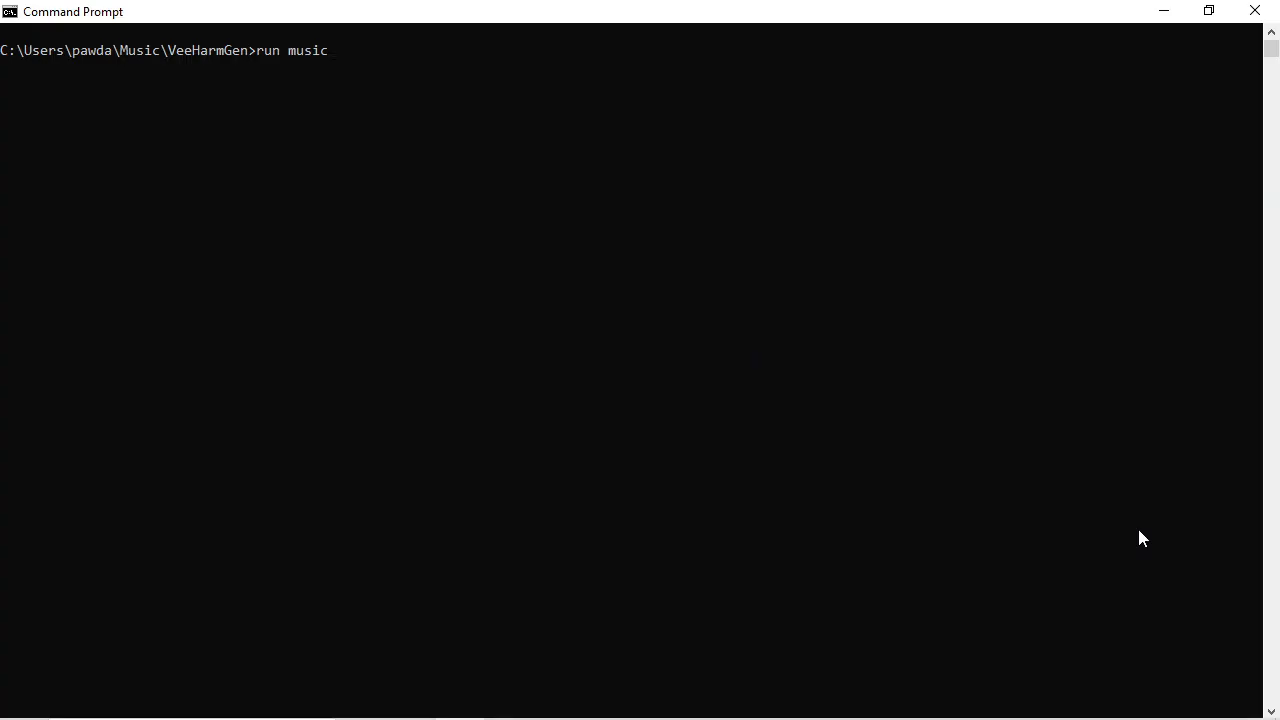
pyautogui.press('enter')
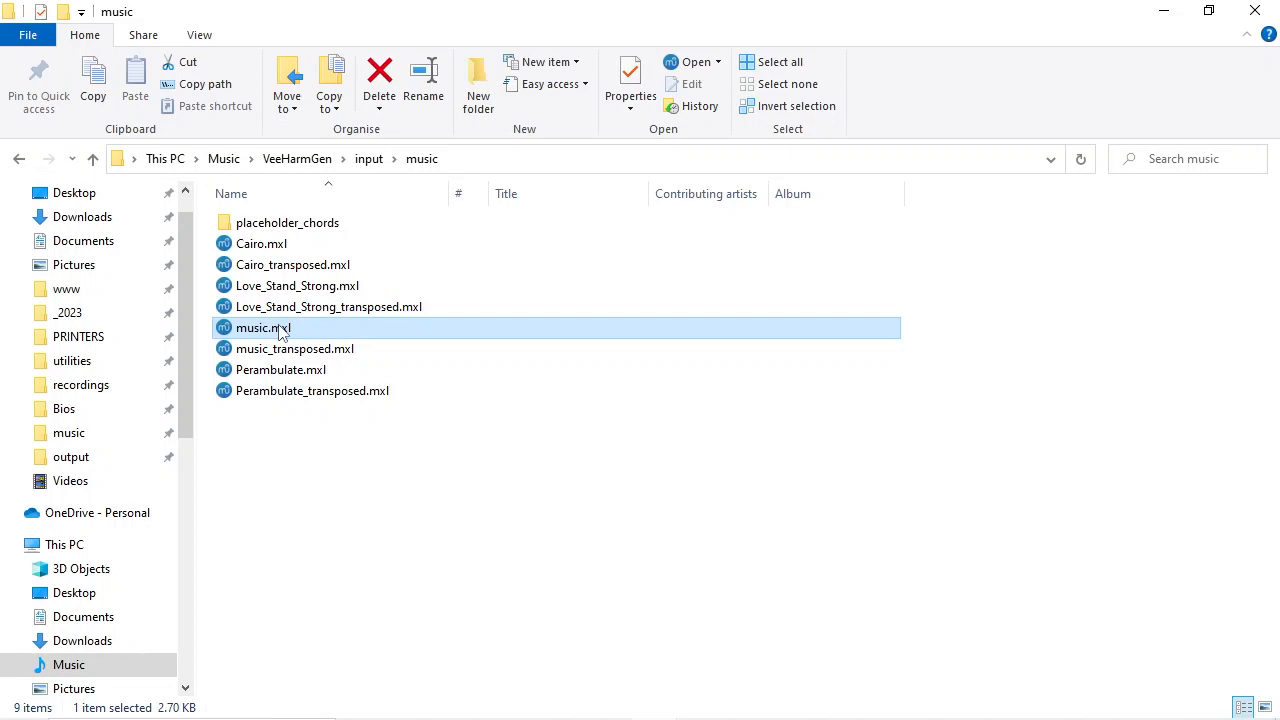
pyautogui.moveTo(280, 328)
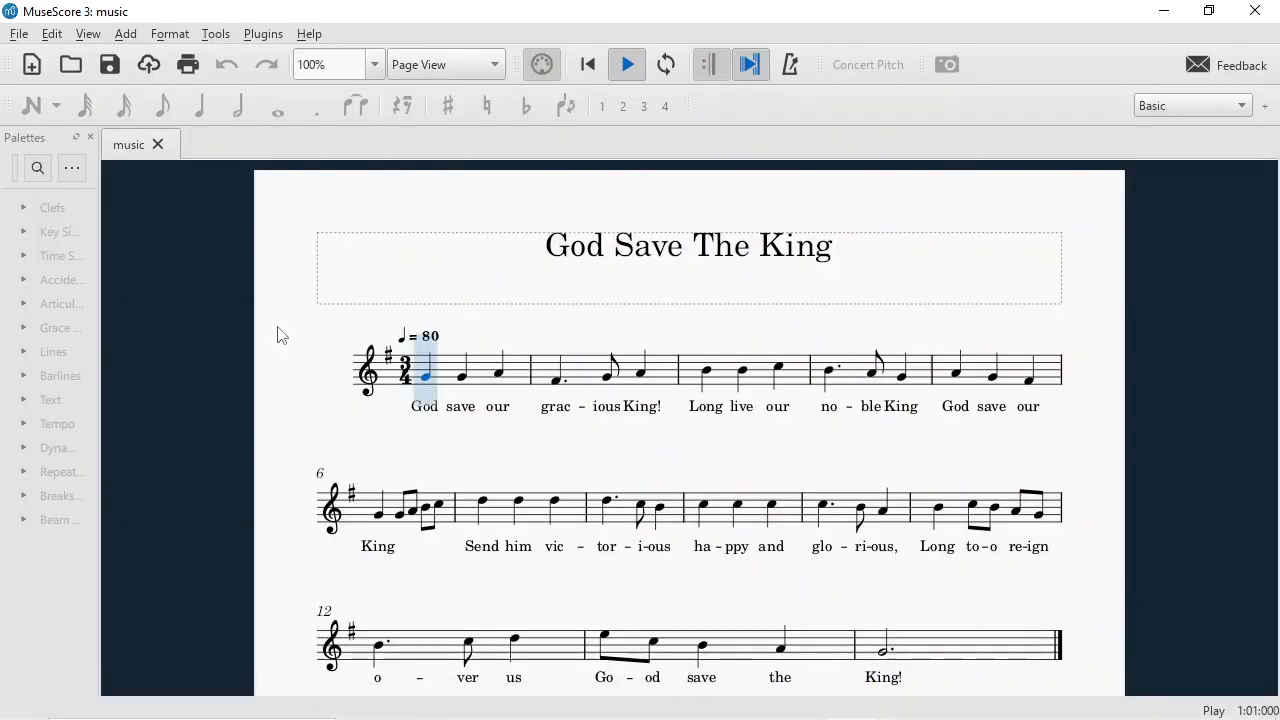
# Step through the unharmonised God Save The King score with the Right arrow key.
pyautogui.press('Right')
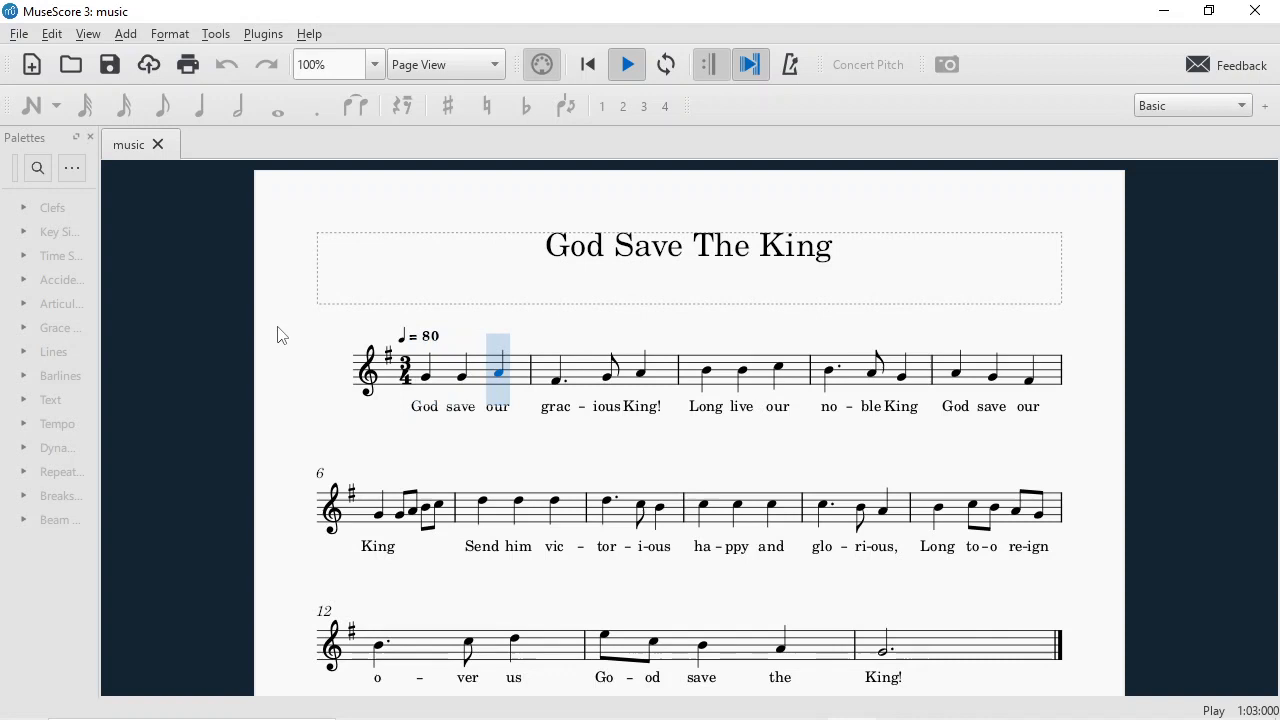
pyautogui.press('Right')
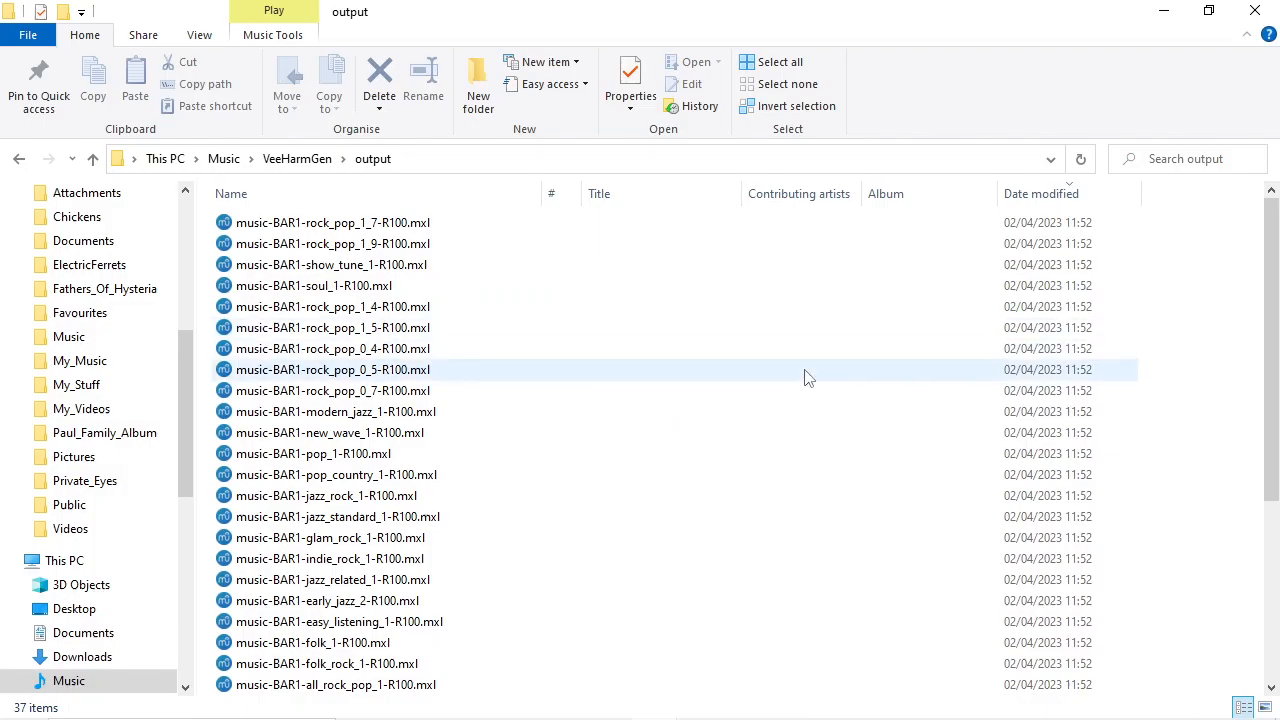
# Scroll the output folder and select music-BAR1, music-BEAT1, then music-BAR2.mxl to open.
pyautogui.scroll(-3)
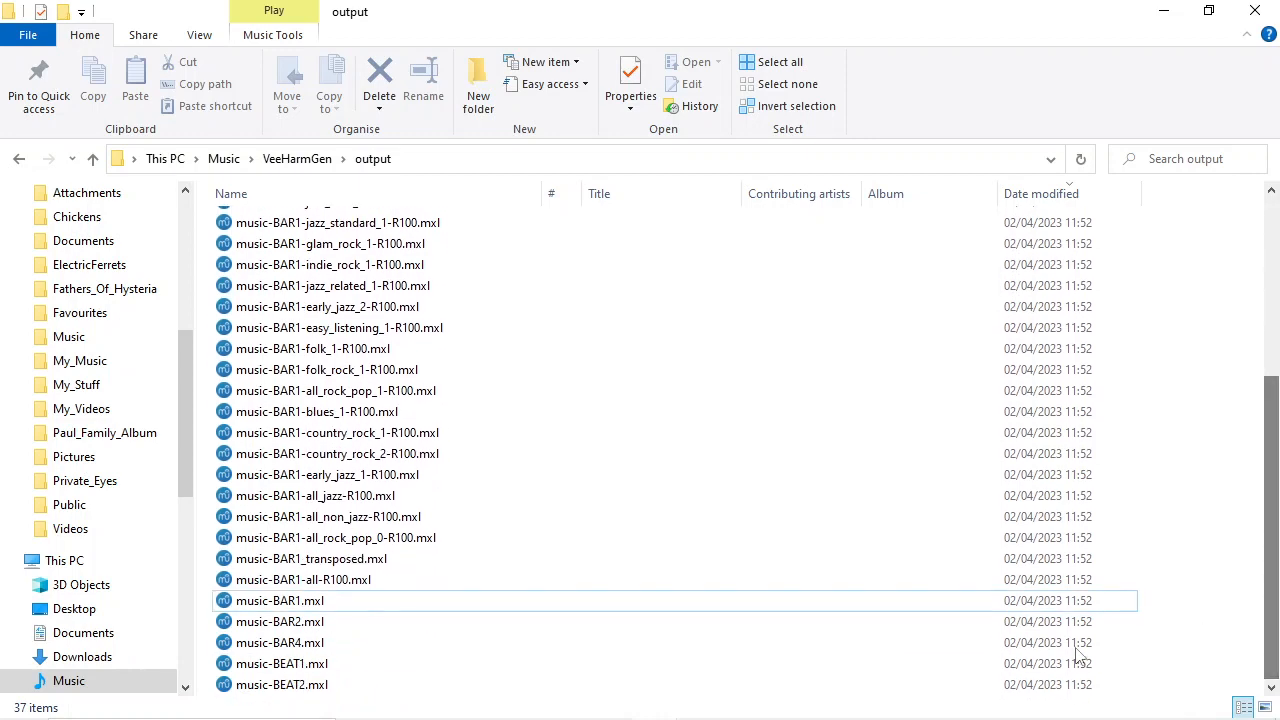
pyautogui.click(281, 663)
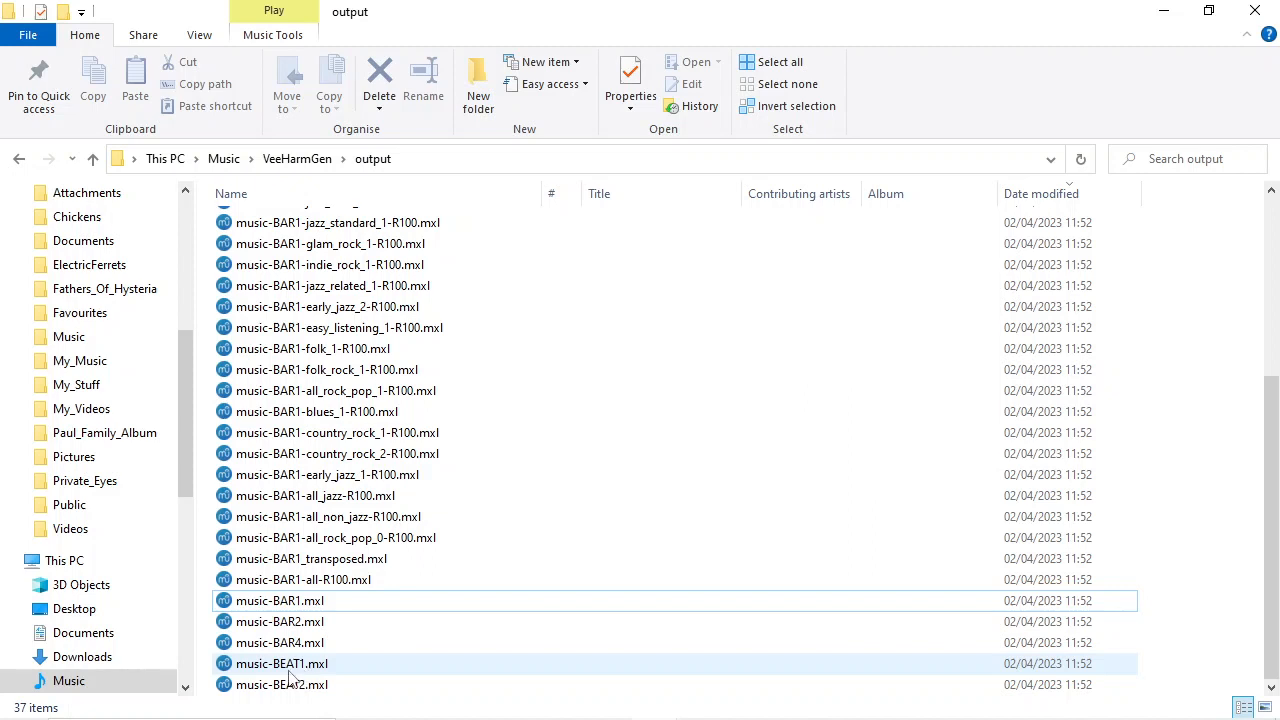
pyautogui.click(279, 621)
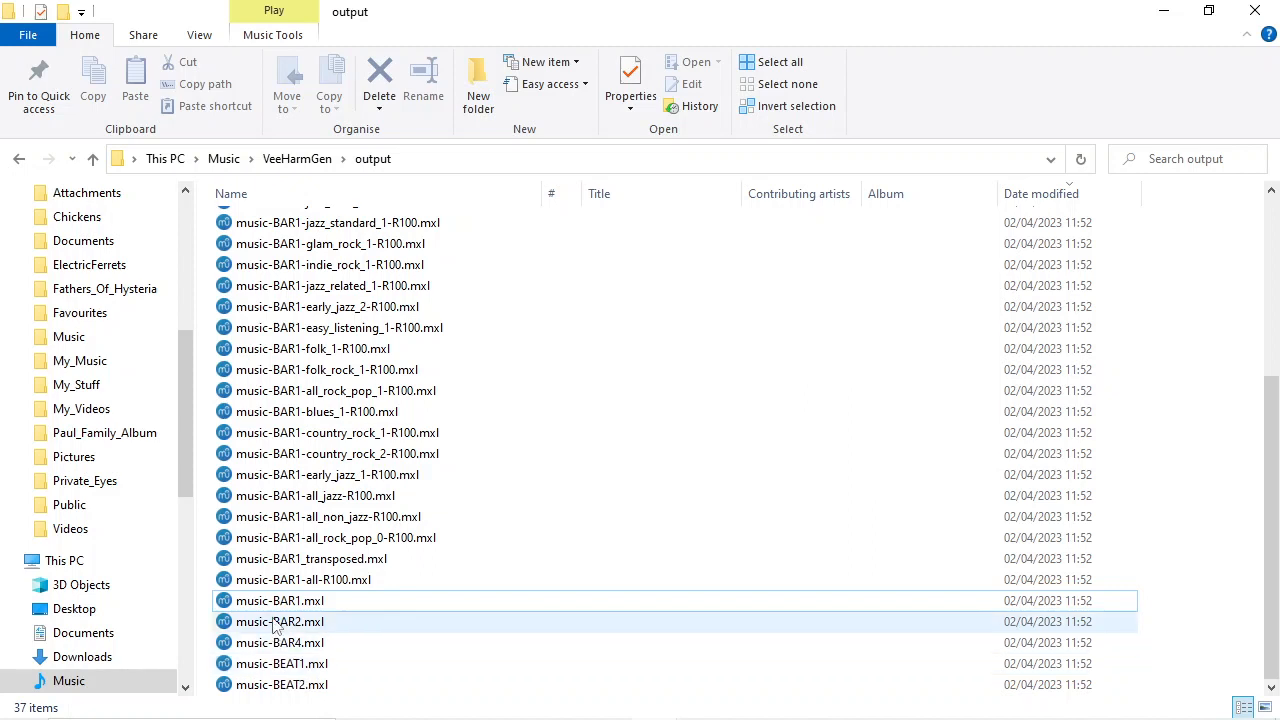
pyautogui.click(280, 621)
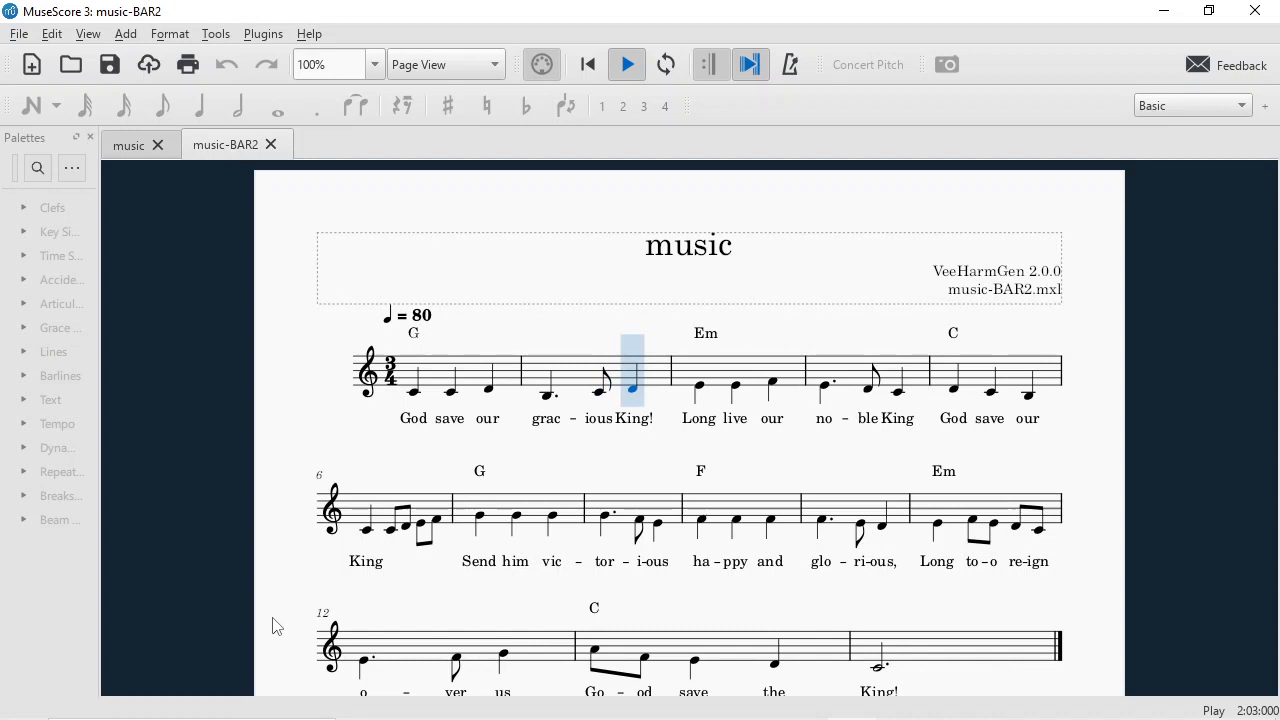
# Play music-BAR2 with G, Em and C chords, then open music-BAR1-all_jazz-R100.mxl.
pyautogui.click(772, 390)
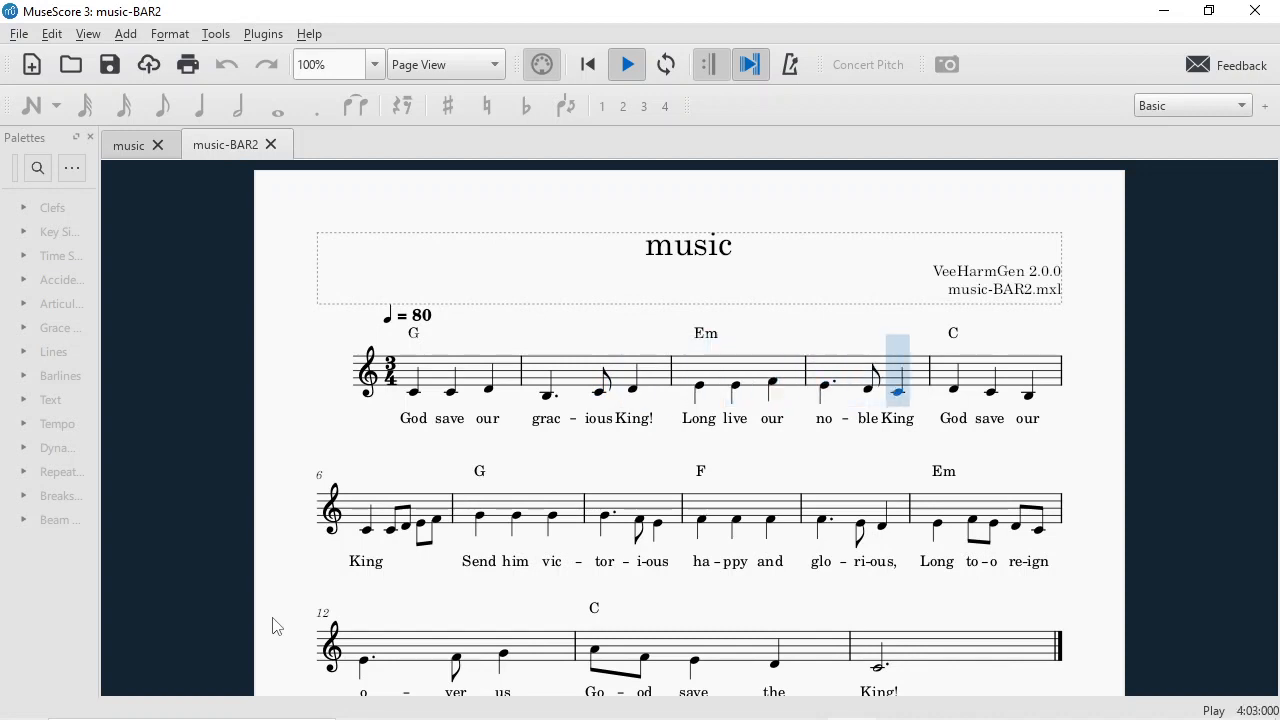
pyautogui.click(627, 64)
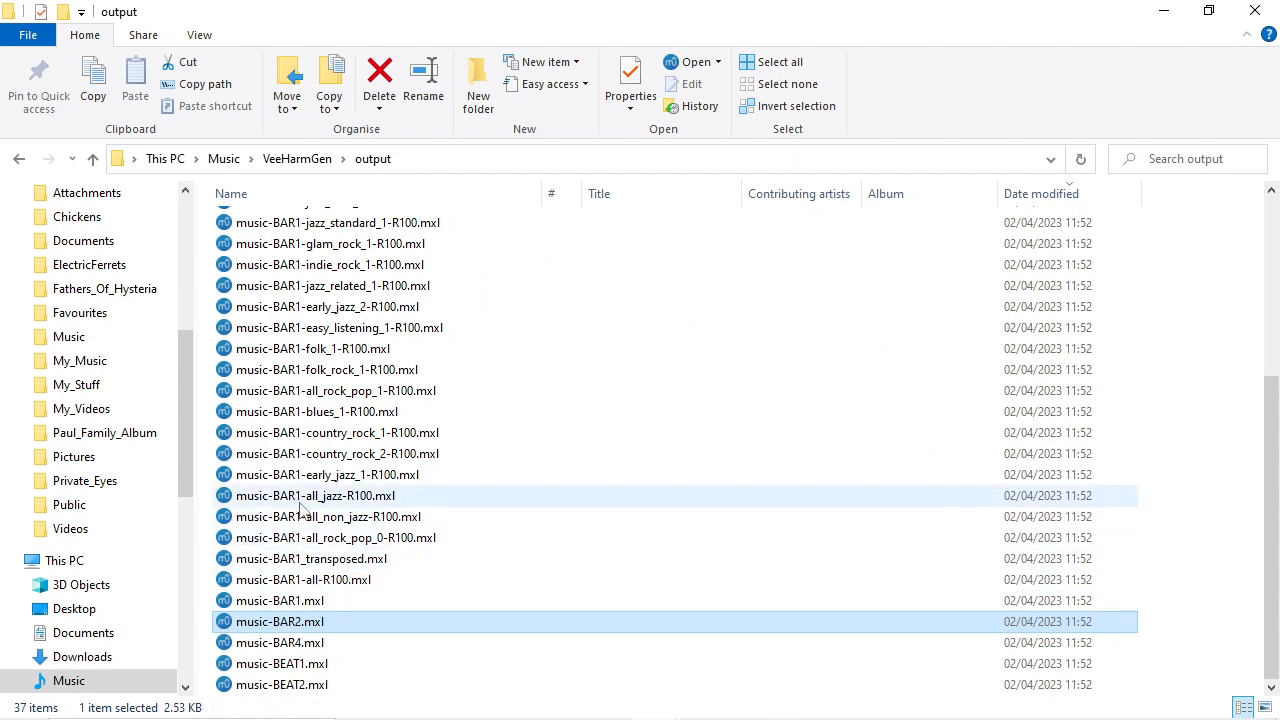
pyautogui.click(315, 495)
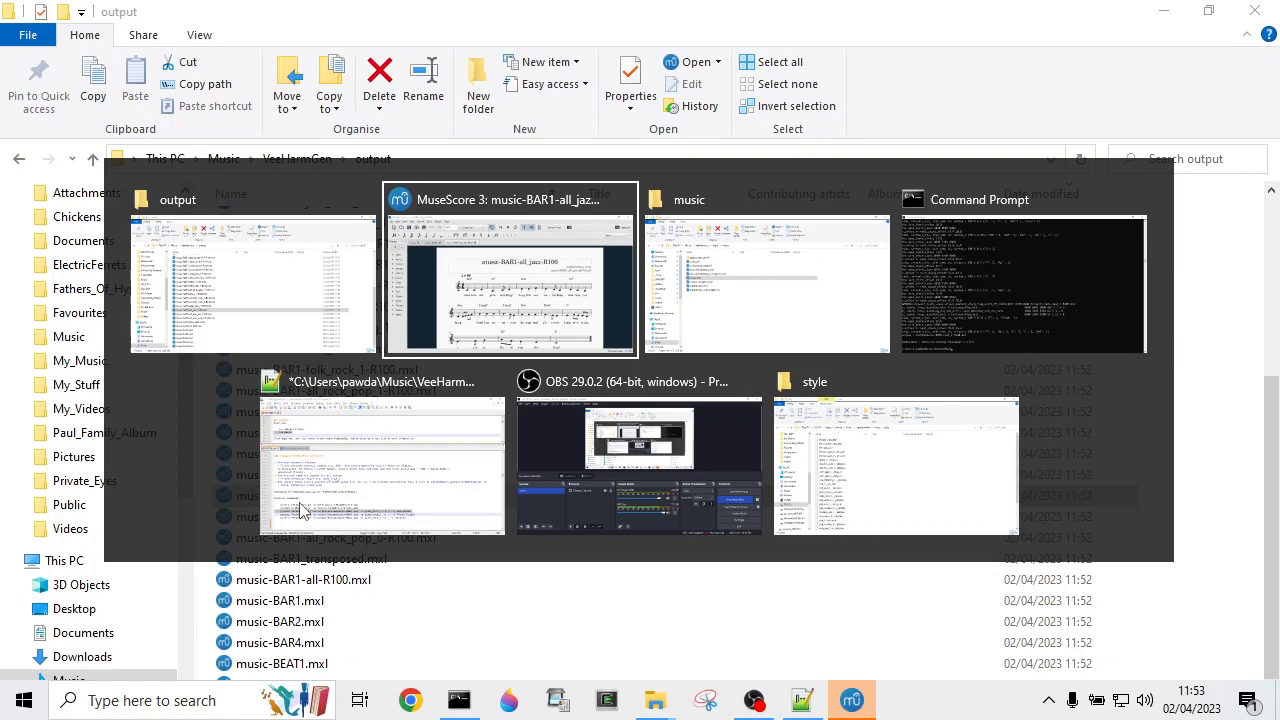
pyautogui.click(508, 272)
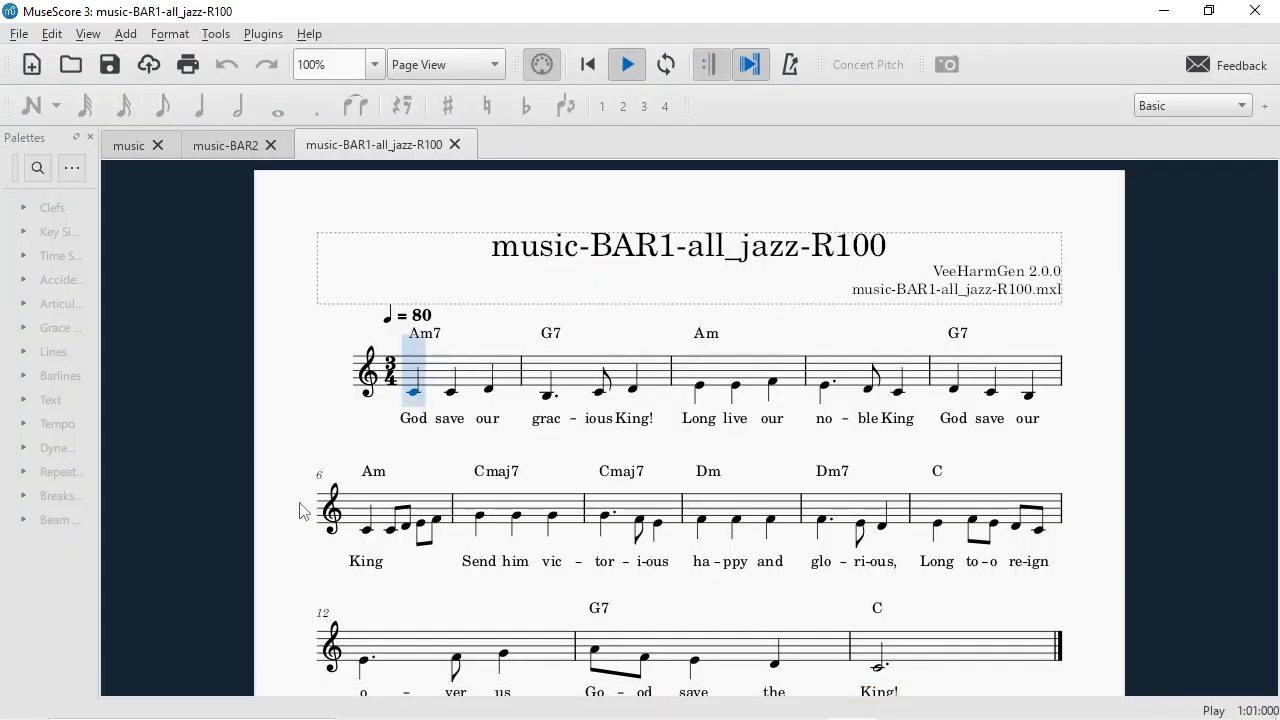
# Play the all_jazz R100 score with Am7 and G7 chords, then copy the Perambulate command.
pyautogui.click(546, 378)
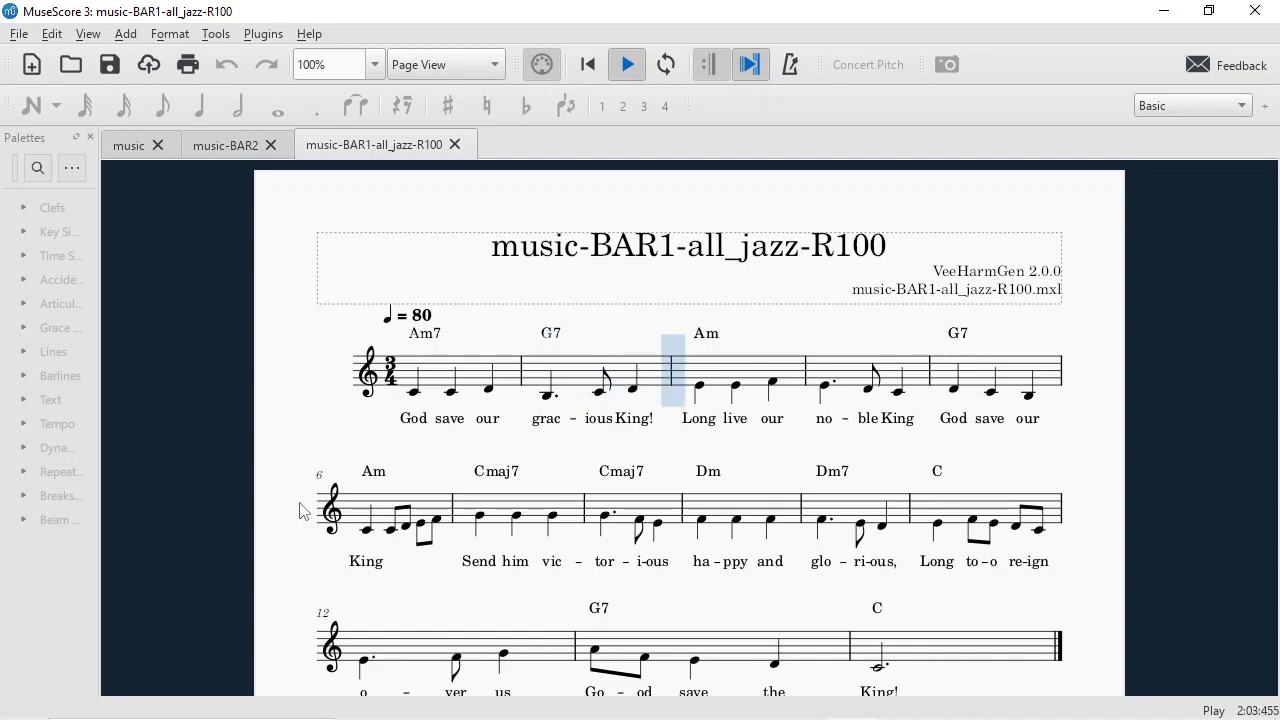
pyautogui.click(627, 64)
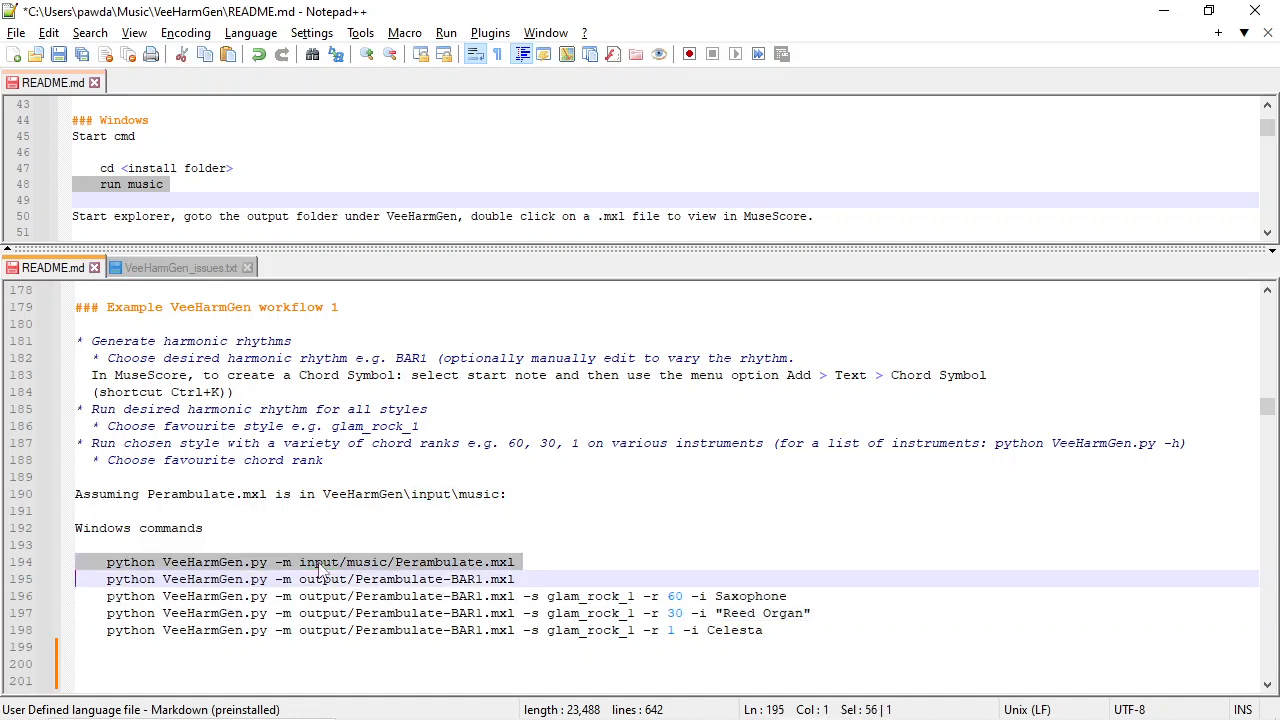
pyautogui.press('alt+tab')
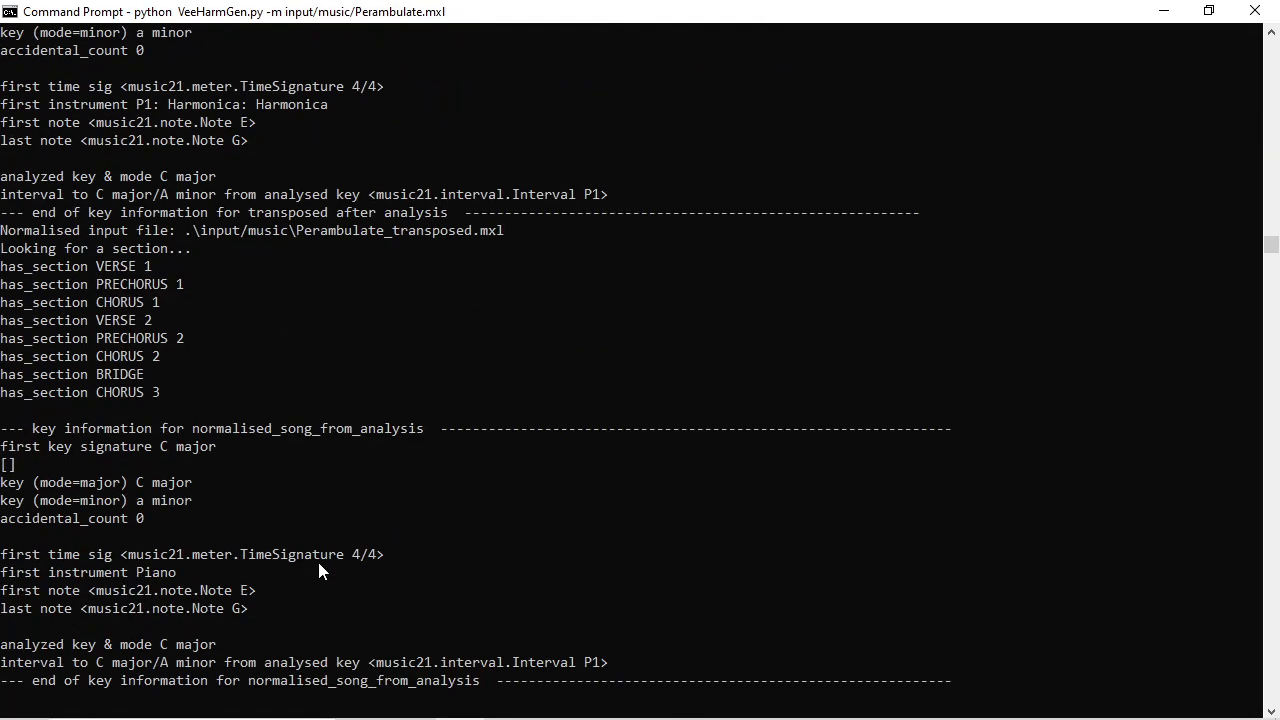
# Run 'python VeeHarmGen.py -m input/music/Perambulate.mxl' and check the generated Perambulate files.
pyautogui.scroll(-3)
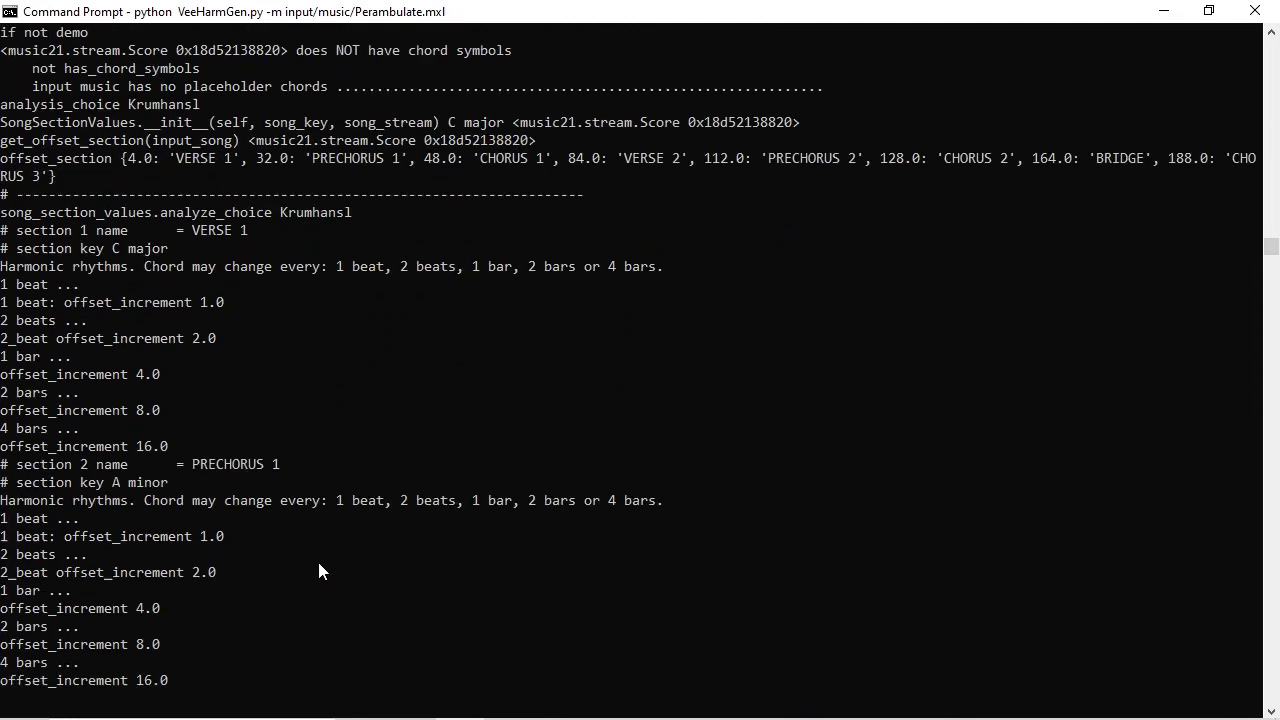
pyautogui.press('alt+tab')
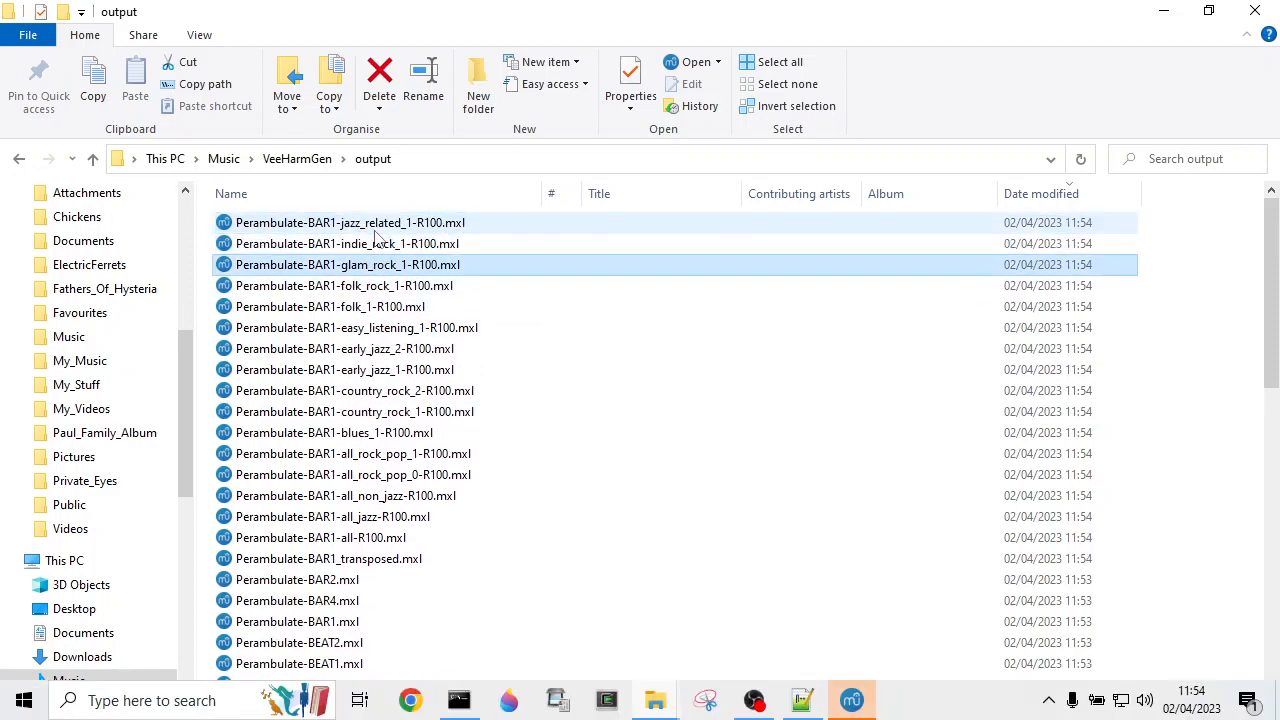
# Open Perambulate-BAR1-glam_rock_1-R100.mxl from the output folder in MuseScore.
pyautogui.press('alt+tab')
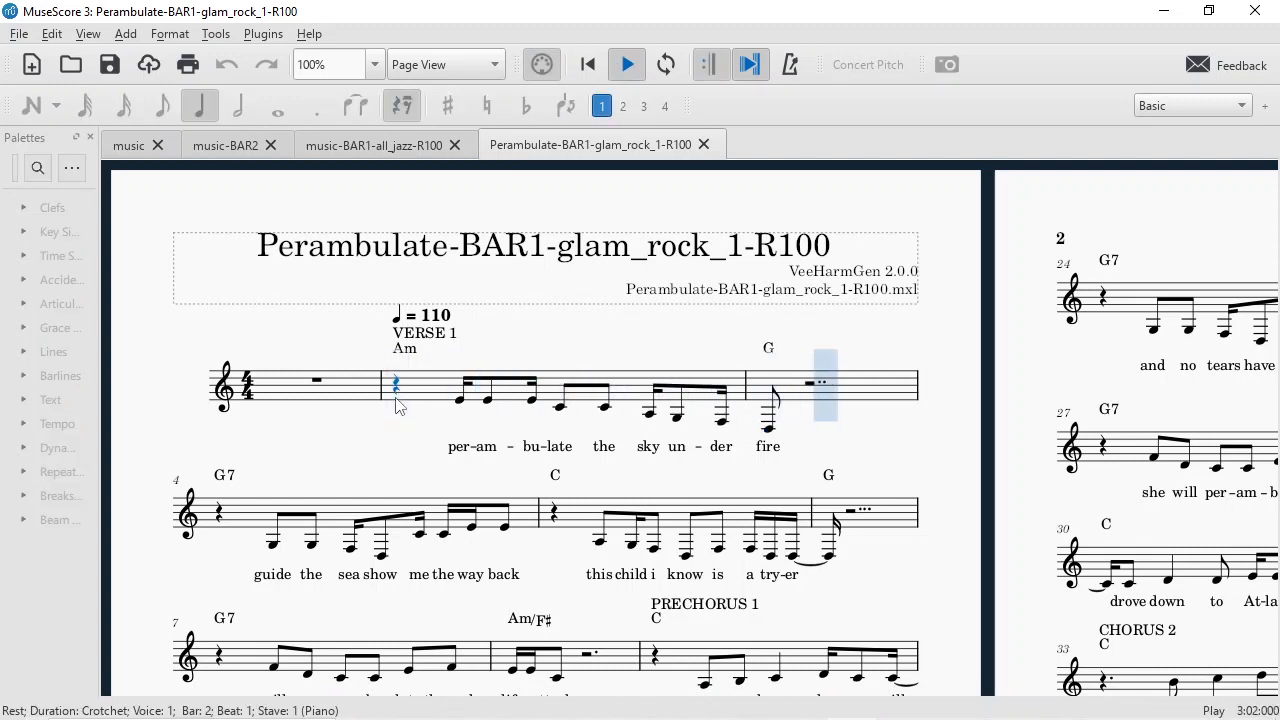
# Play the glam rock R100 Perambulate score, then switch to Command Prompt.
pyautogui.press('alt+tab')
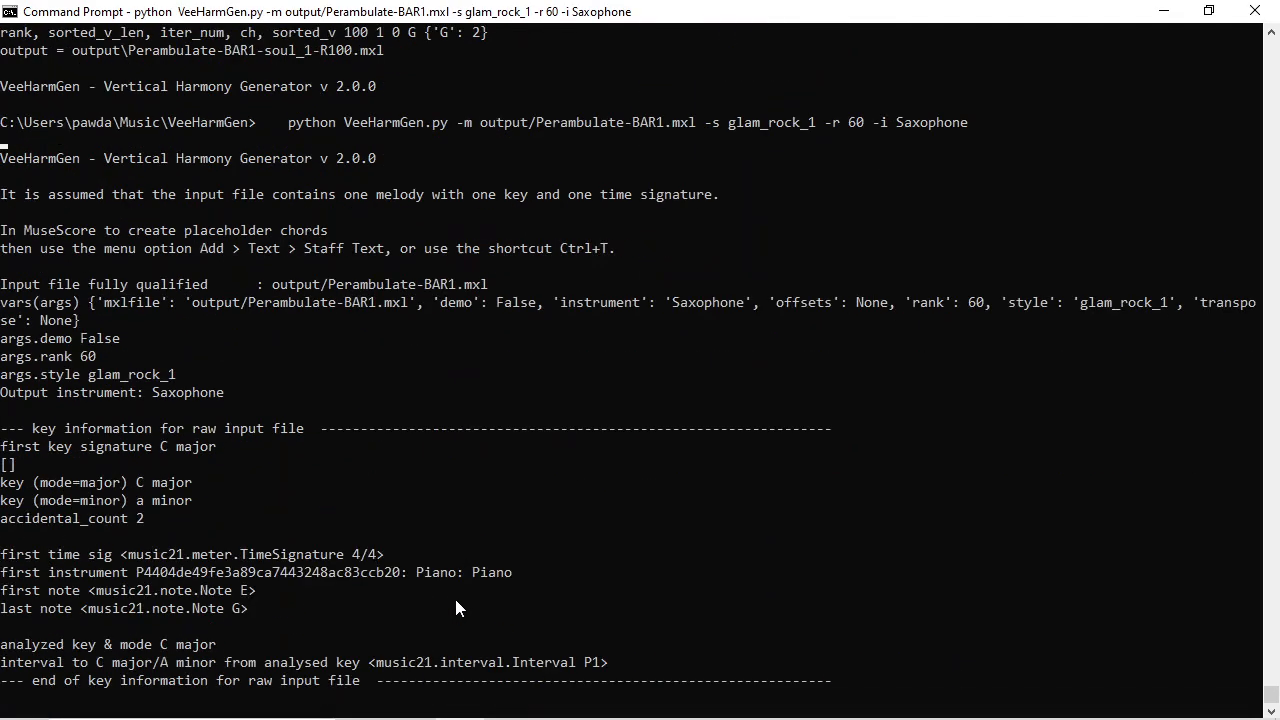
# Run VeeHarmGen with glam_rock_1, rank 60 and Saxophone to produce Perambulate-BAR1-glam_rock_1-R60.mxl.
pyautogui.scroll(-3)
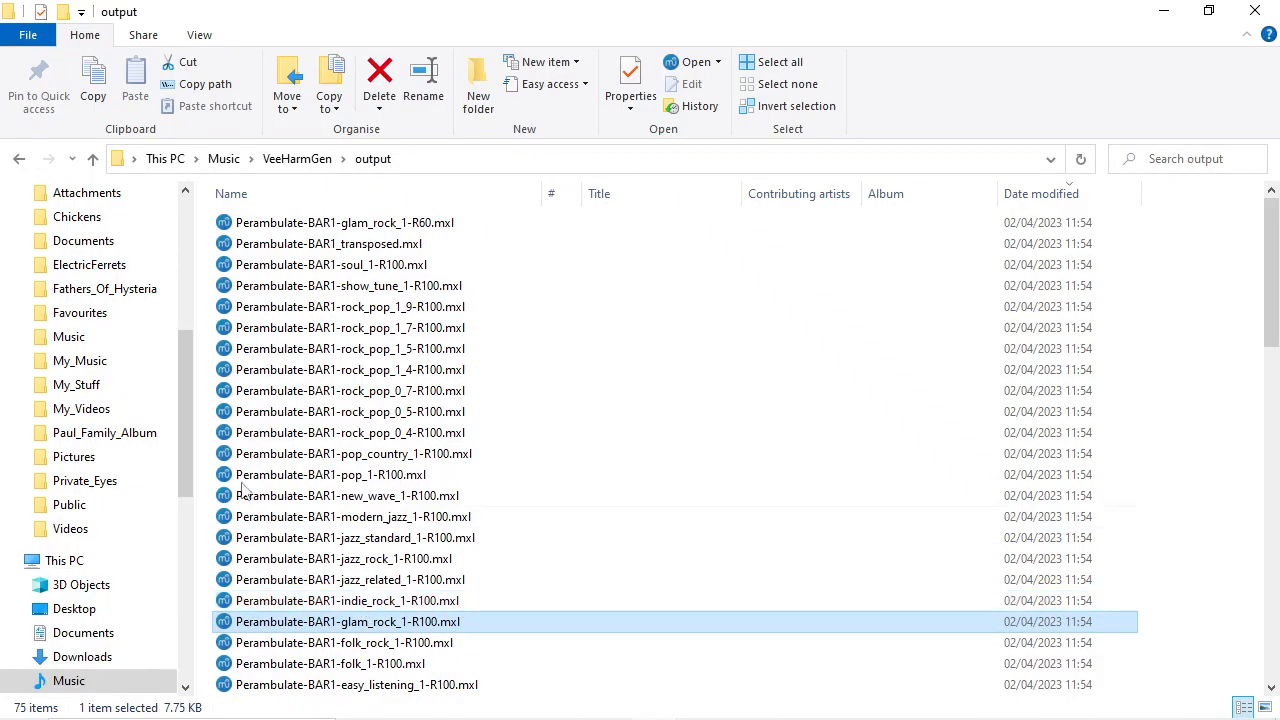
# Open Perambulate-BAR1-glam_rock_1-R60.mxl from the output folder.
pyautogui.click(345, 222)
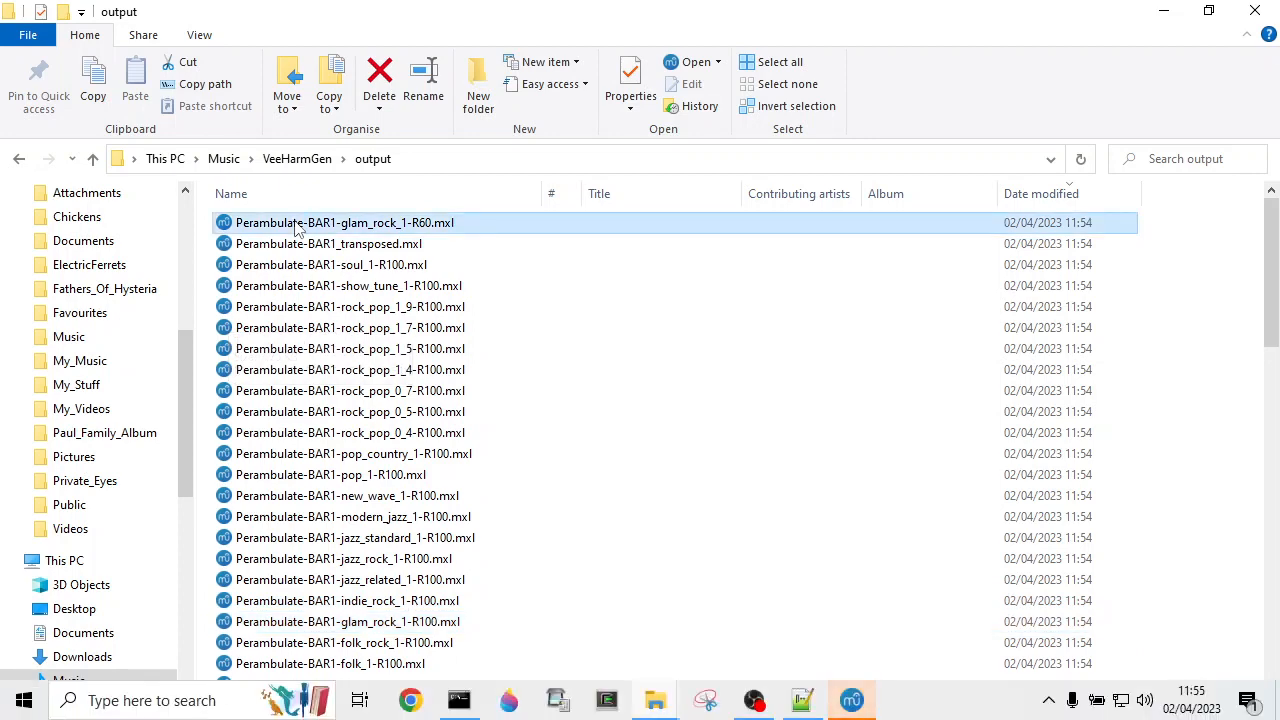
pyautogui.doubleClick(344, 222)
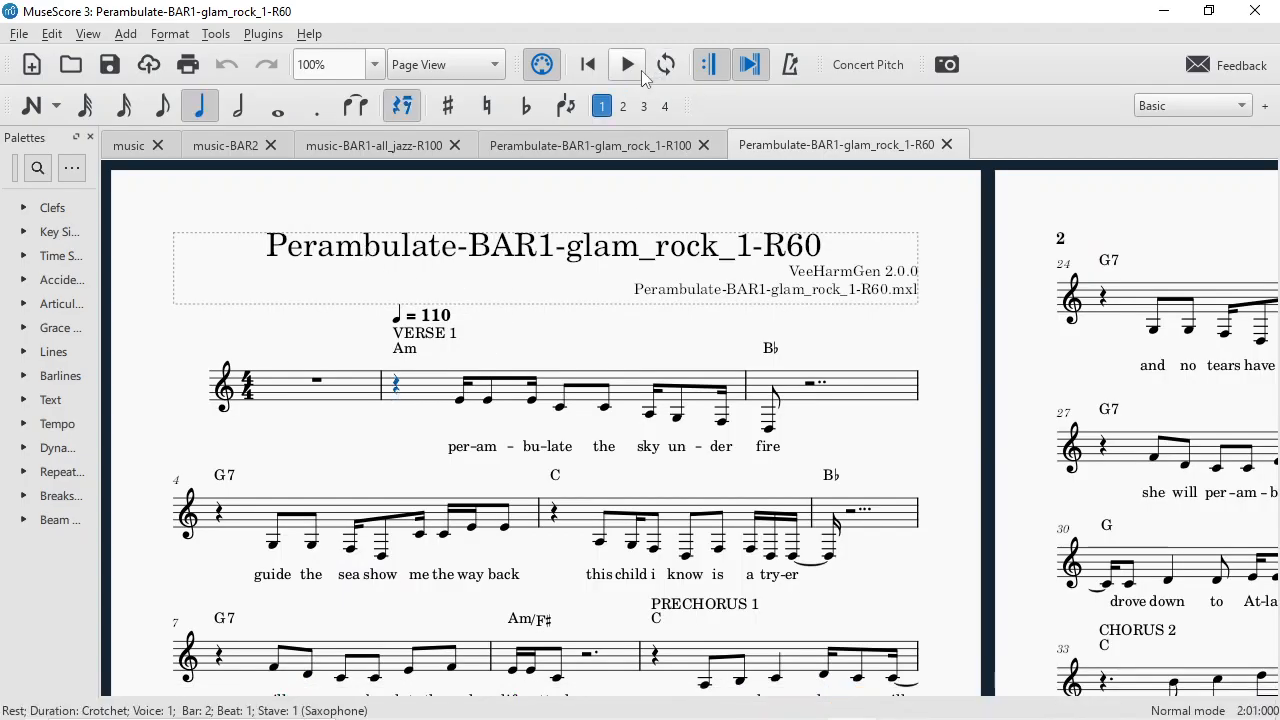
# Play the R60 score, then switch to the Perambulate-BAR1-glam_rock_1-R100 tab.
pyautogui.click(626, 64)
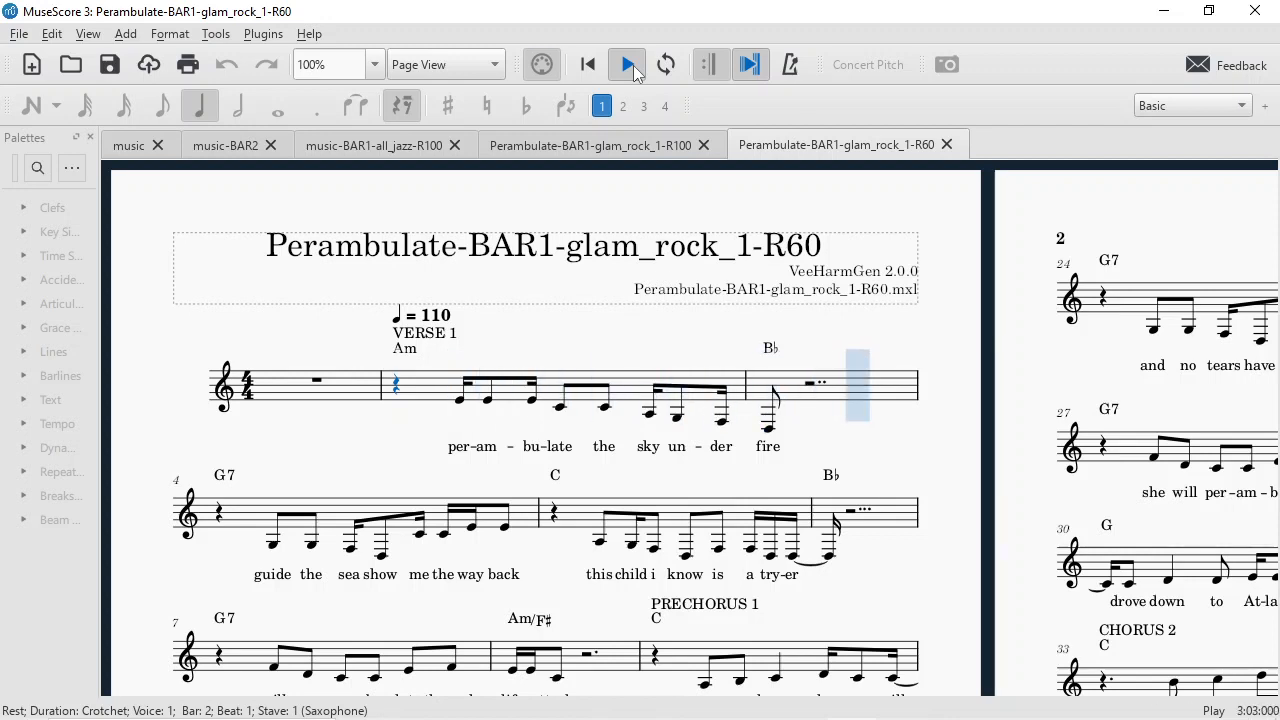
pyautogui.click(590, 145)
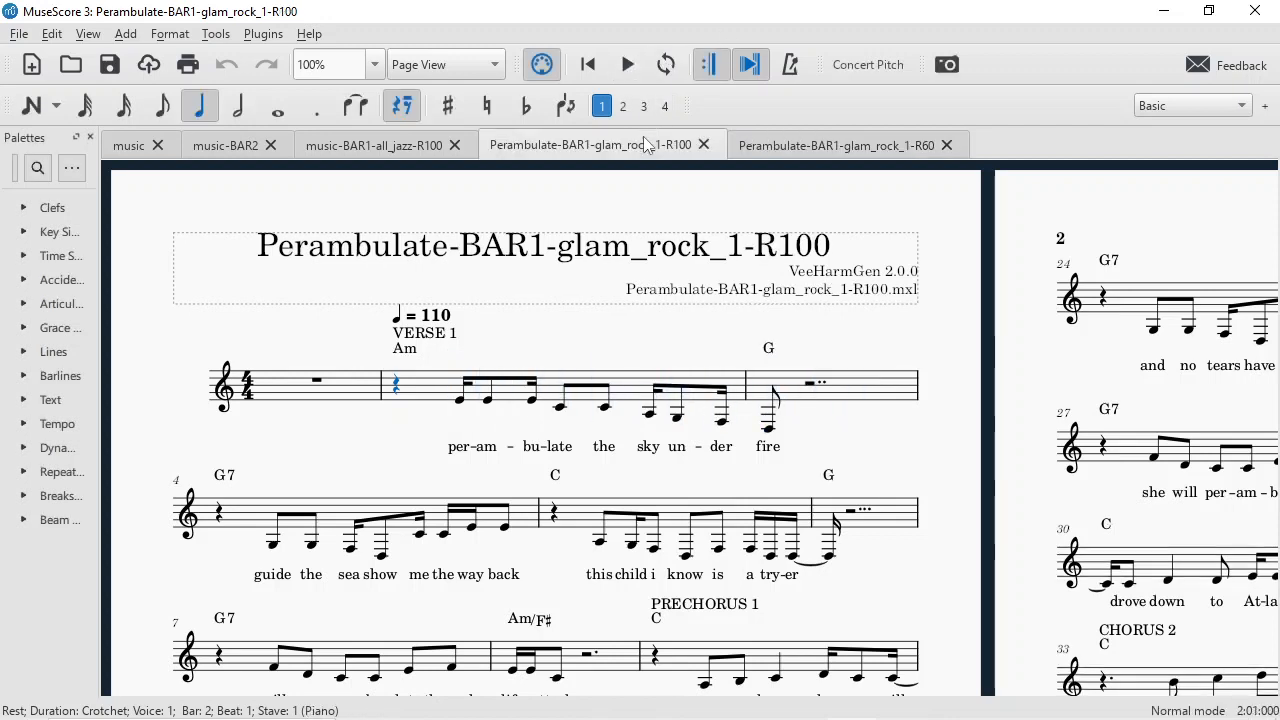